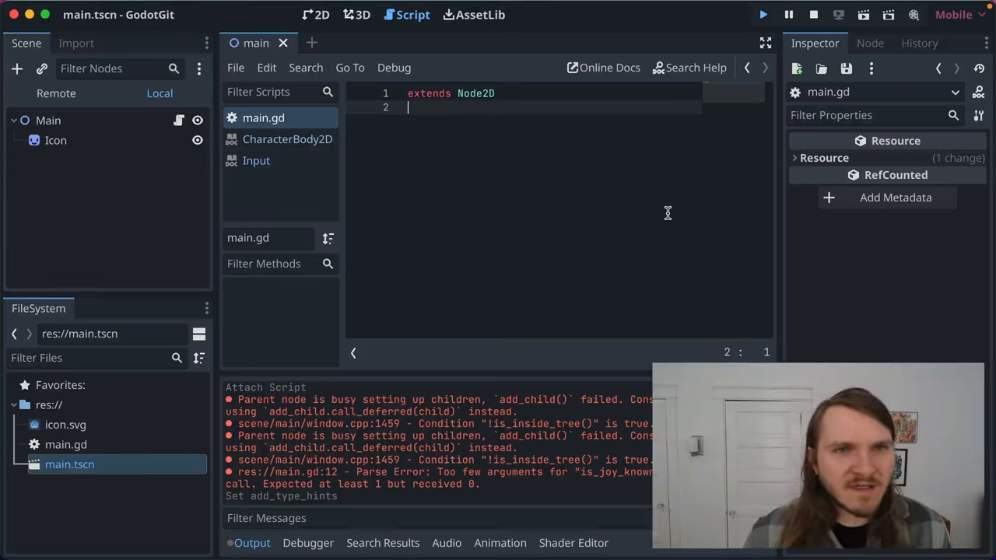
{"action": "mouse_move", "coordinate": [436, 123]}
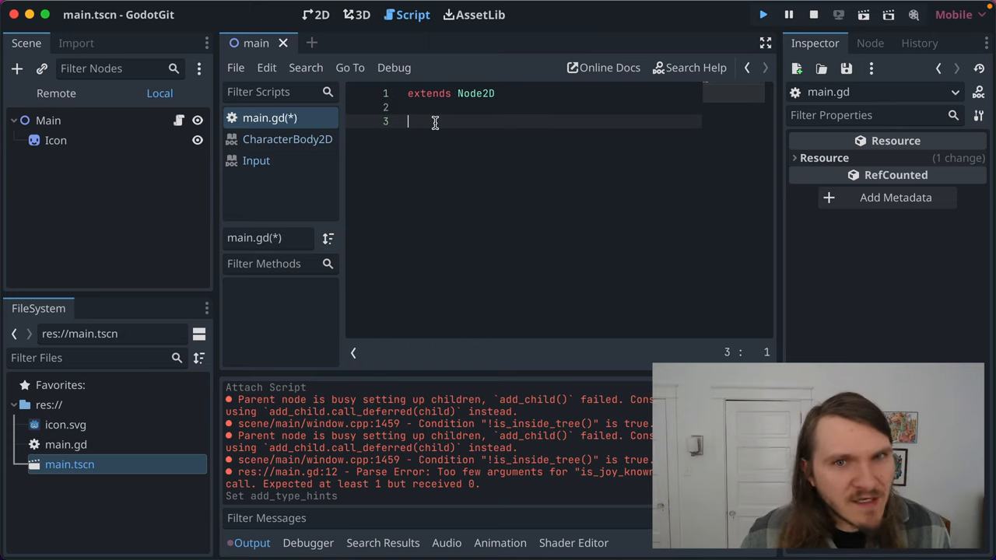
Draft an _input function checking event.is_action with an Input type hint in main.gd.
{"action": "type", "text": "func _input(event):"}
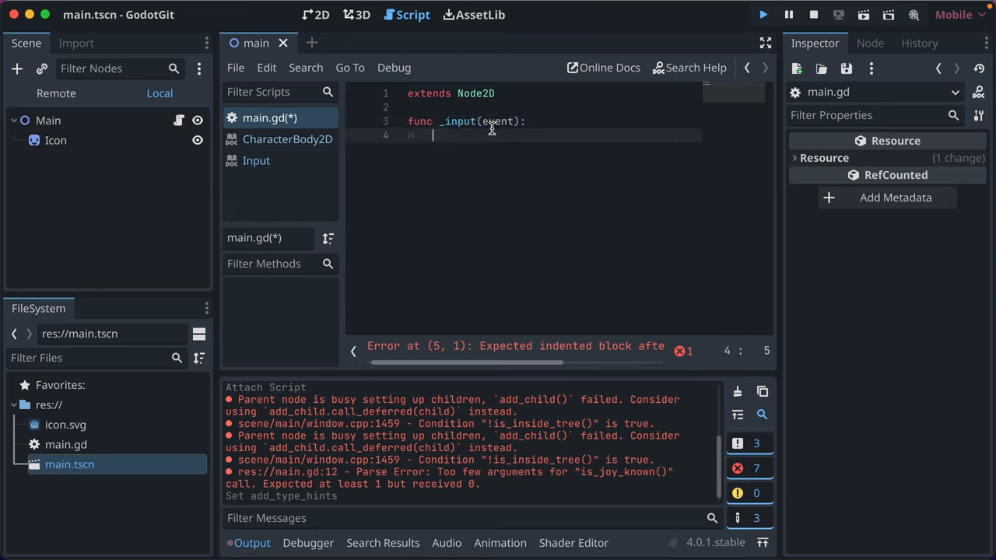
{"action": "type", "text": "if event."}
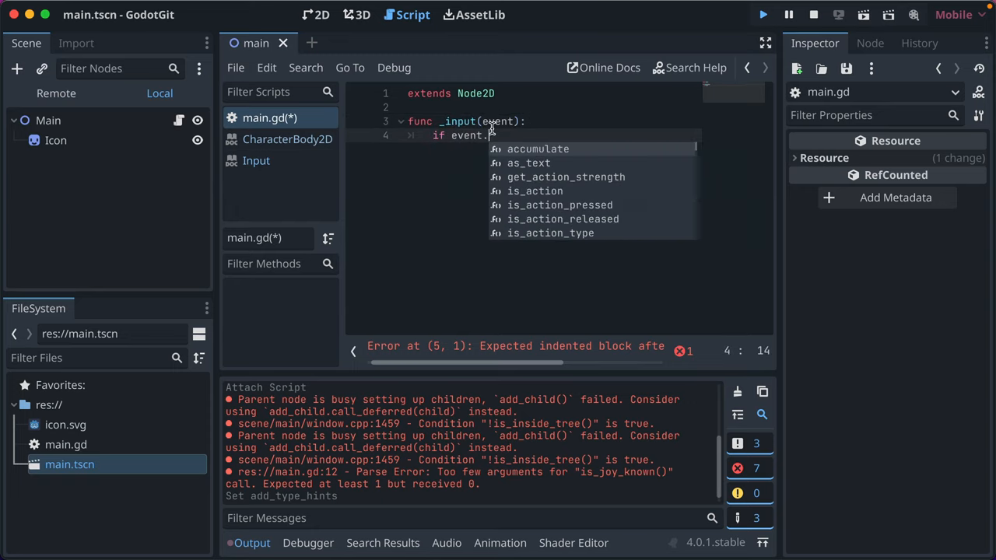
{"action": "type", "text": "is_action_pre"}
{"action": "type", "text": "pa"}
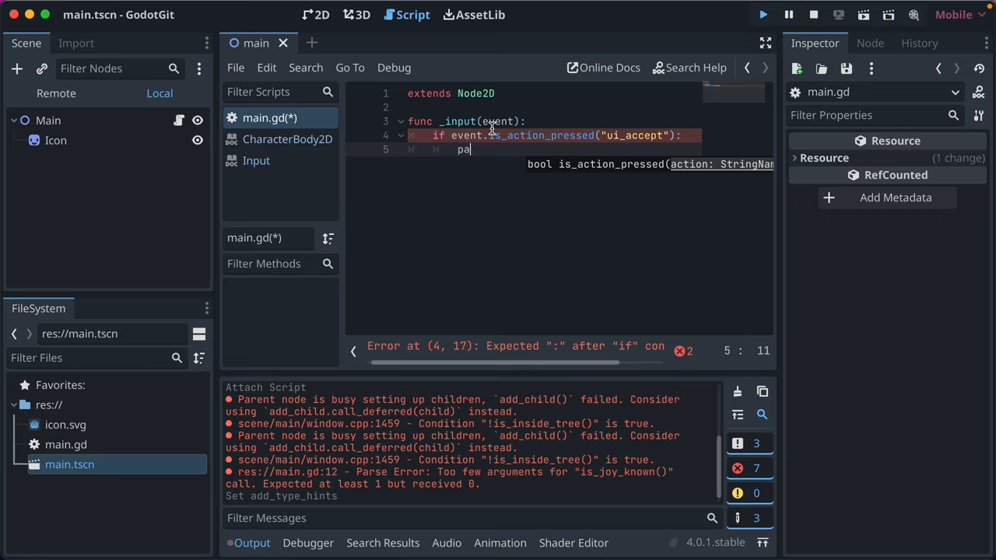
{"action": "type", "text": "ss"}
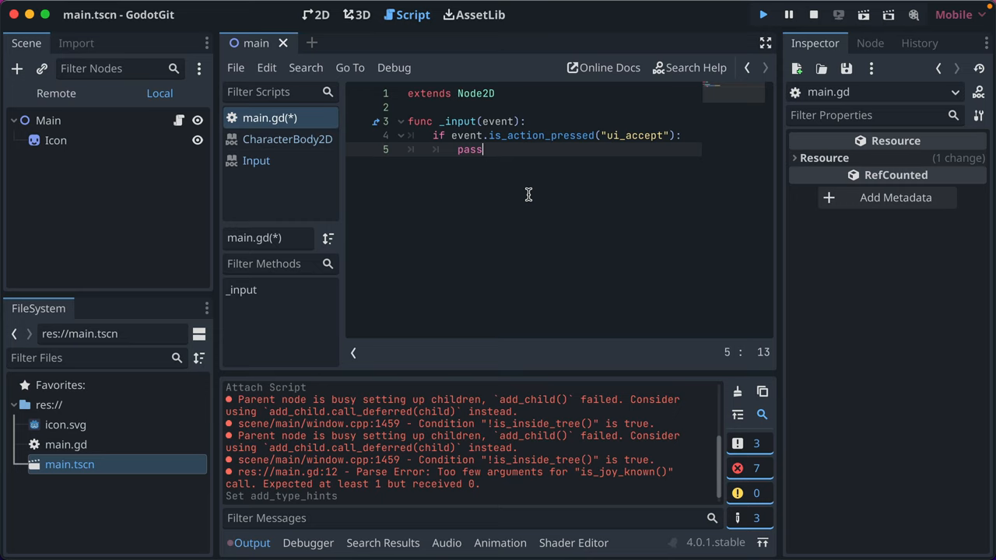
{"action": "mouse_move", "coordinate": [526, 185]}
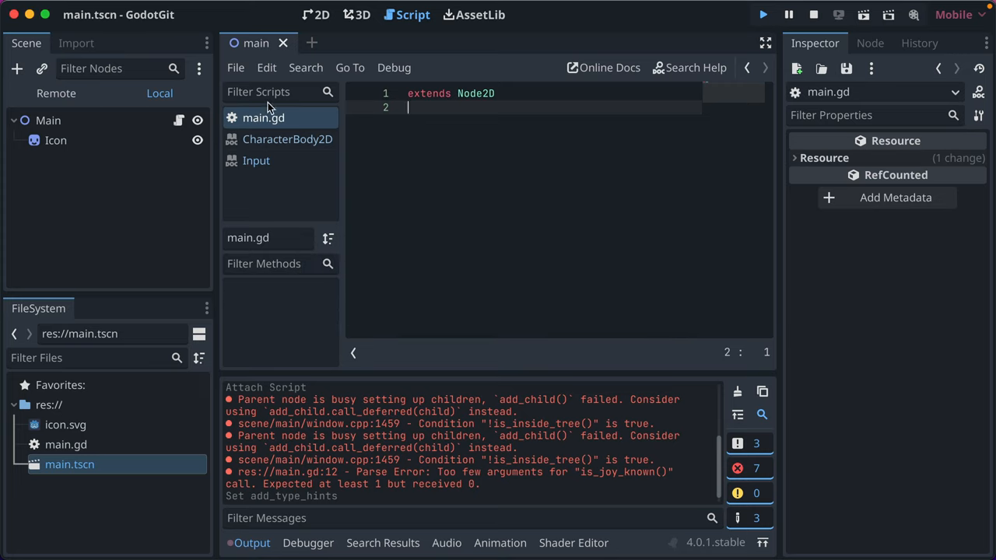
{"action": "mouse_move", "coordinate": [181, 40]}
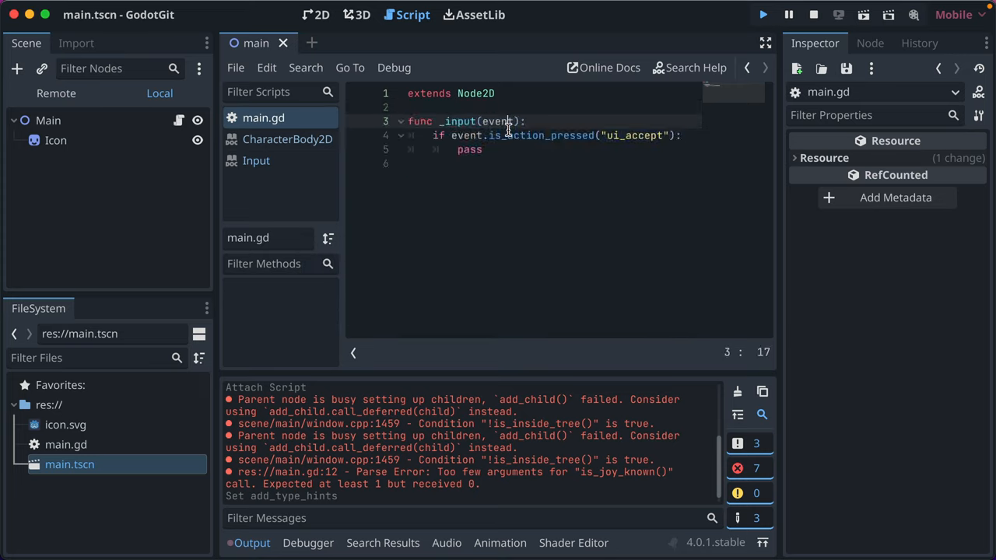
{"action": "type", "text": ": Input"}
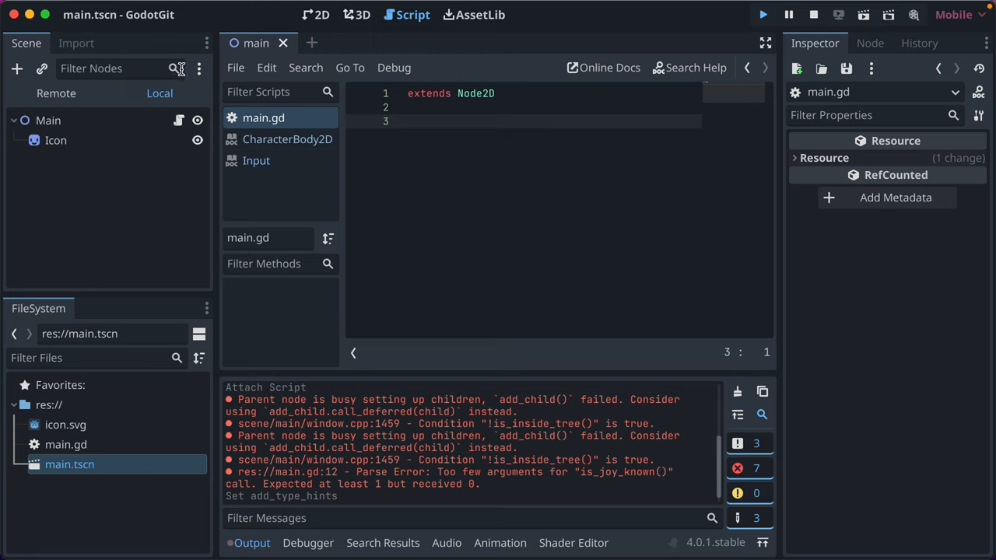
{"action": "mouse_move", "coordinate": [187, 14]}
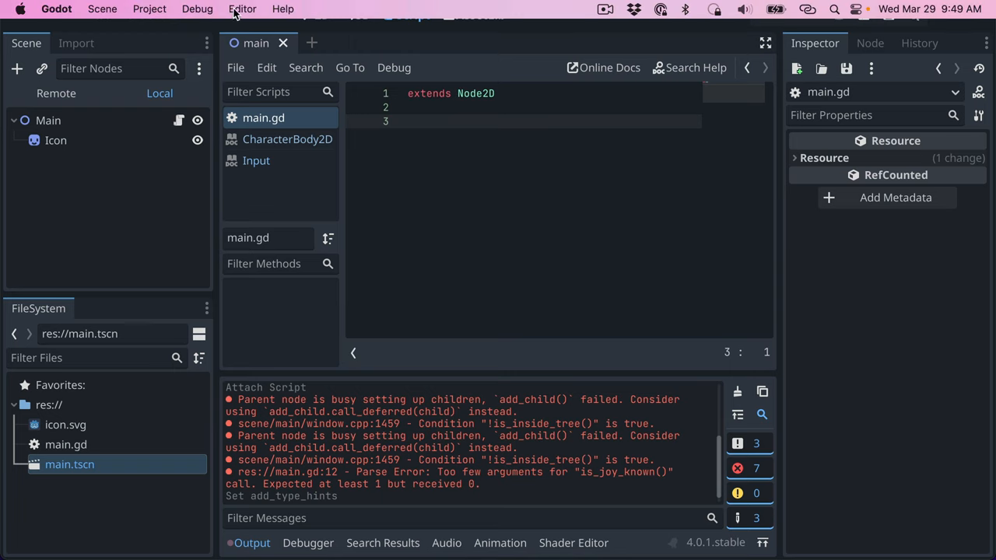
Enable Add Type Hints under Text Editor > Completion in Editor Settings and close the dialog.
{"action": "left_click", "coordinate": [243, 9]}
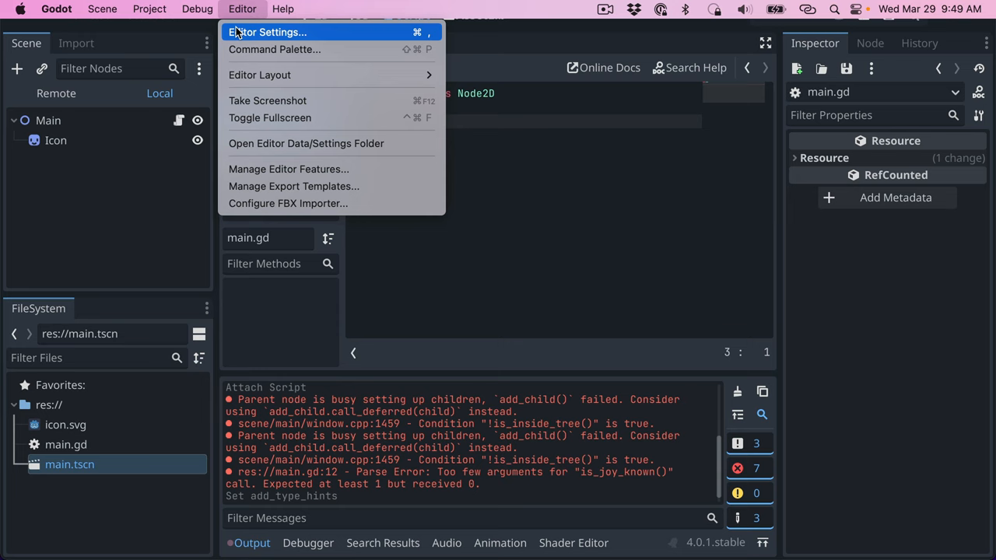
{"action": "left_click", "coordinate": [268, 31]}
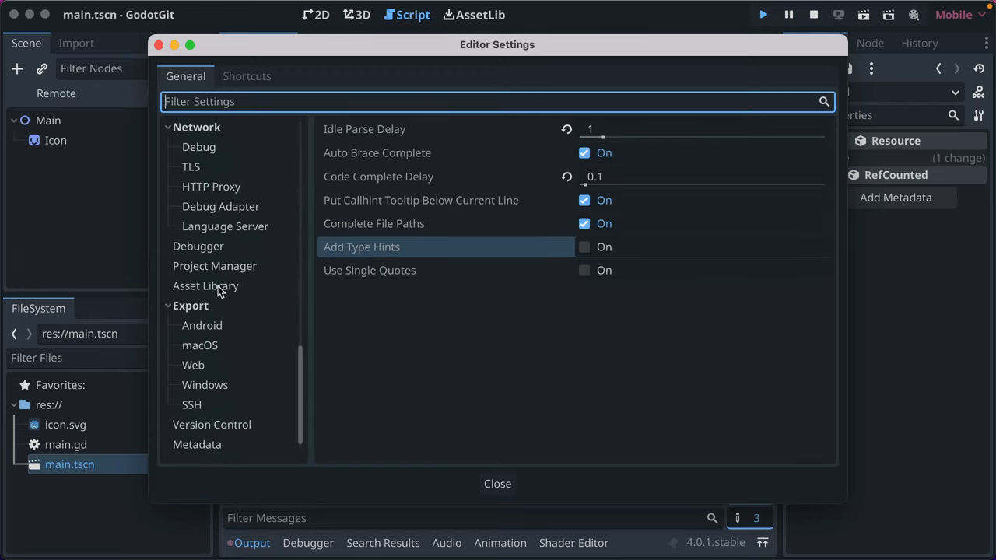
{"action": "scroll", "scroll_direction": "down", "scroll_amount": 3}
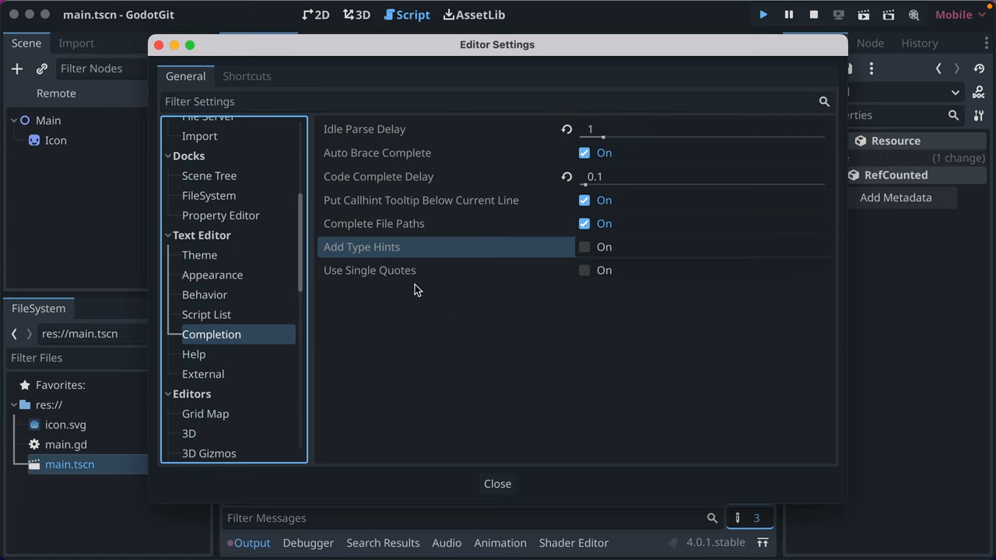
{"action": "mouse_move", "coordinate": [371, 257]}
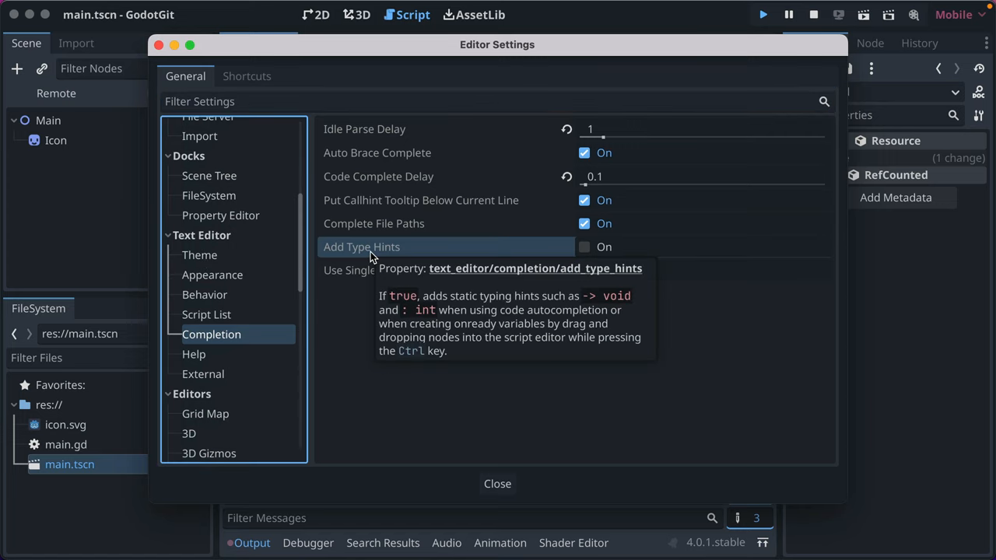
{"action": "mouse_move", "coordinate": [455, 257]}
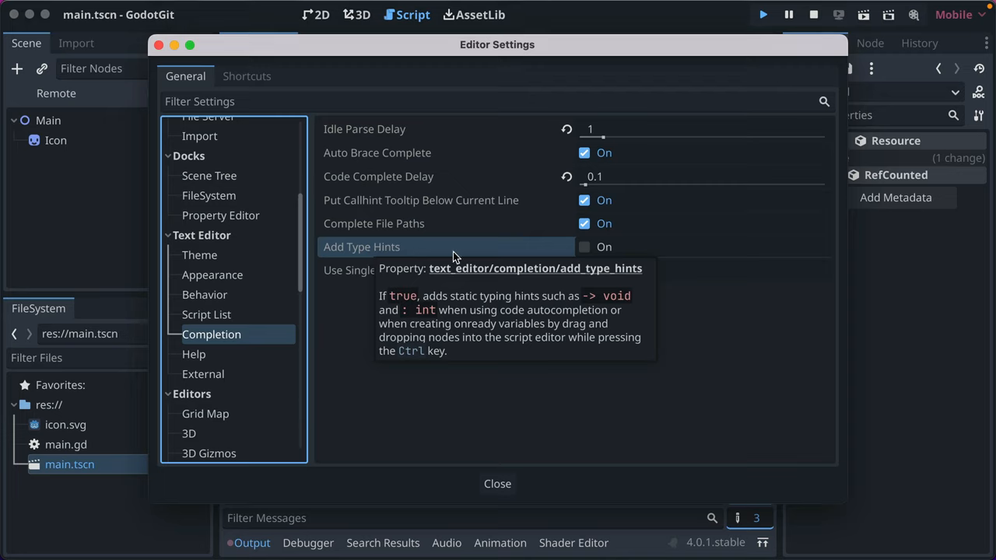
{"action": "mouse_move", "coordinate": [495, 257]}
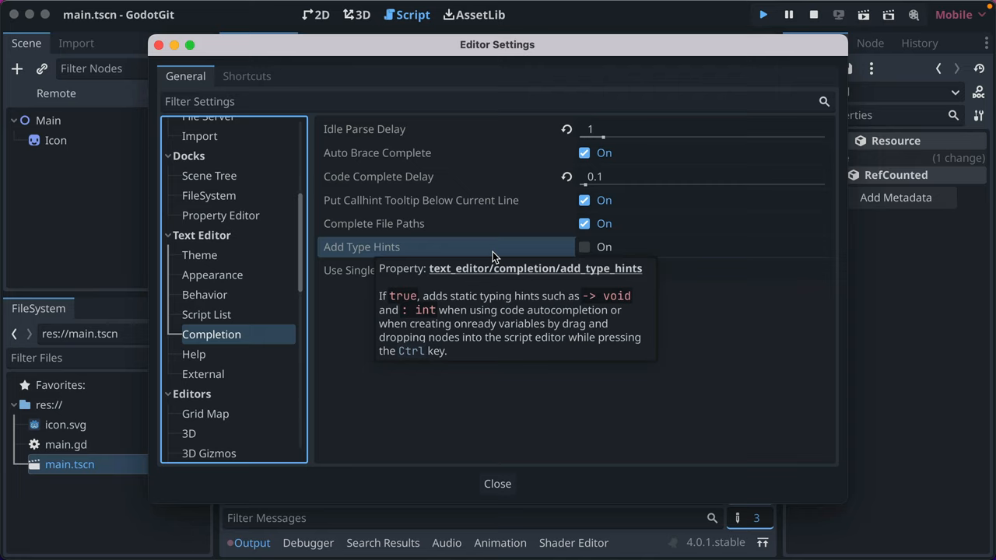
{"action": "left_click", "coordinate": [585, 246]}
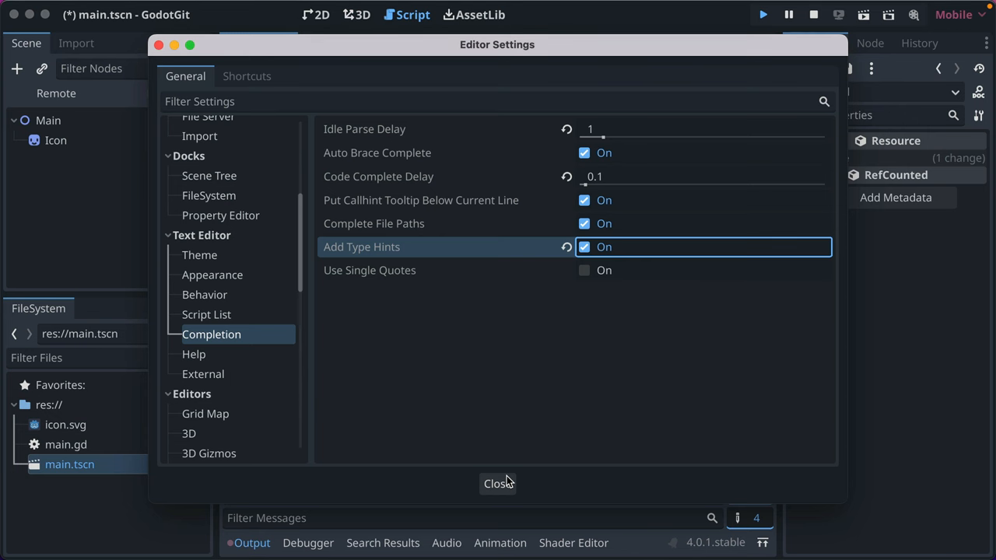
{"action": "left_click", "coordinate": [498, 483]}
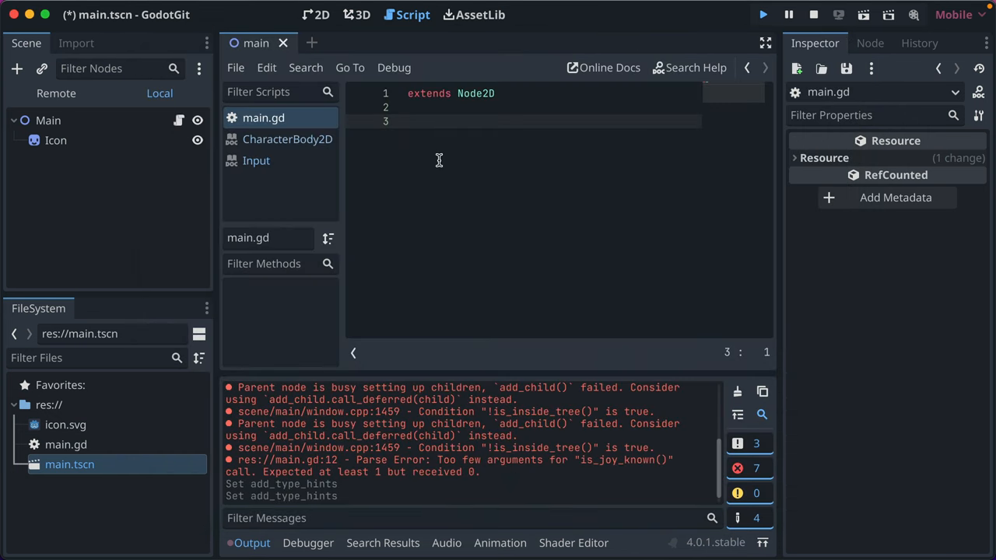
Declare func _input(event: InputEvent) -> void via autocomplete and select the InputEvent type name.
{"action": "type", "text": "func _input(event: InputEvent) -> void:"}
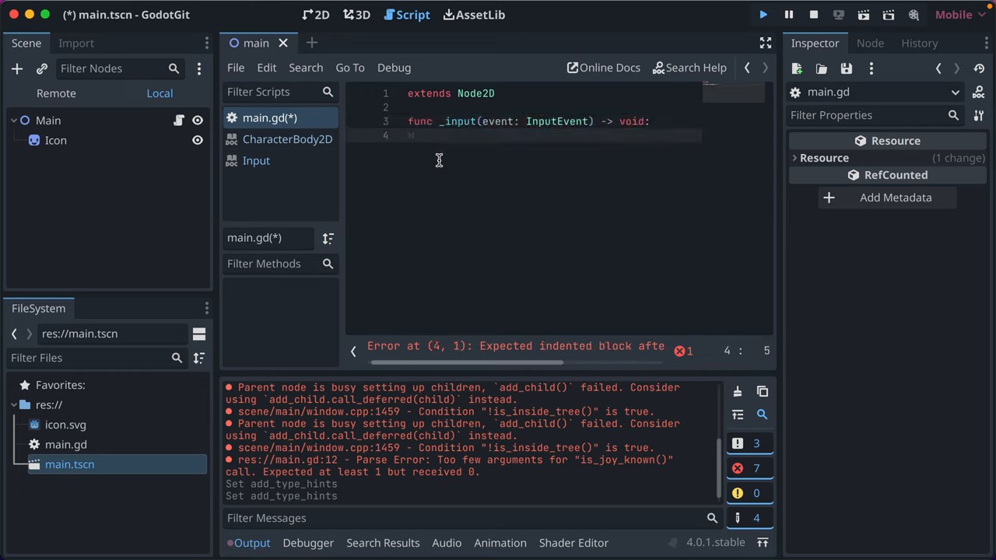
{"action": "double_click", "coordinate": [479, 121]}
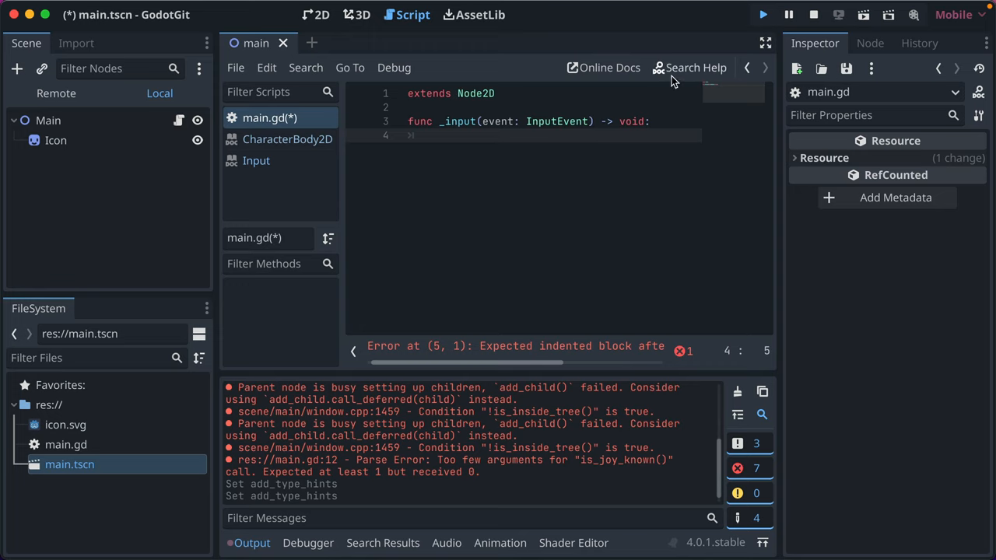
{"action": "mouse_move", "coordinate": [694, 69]}
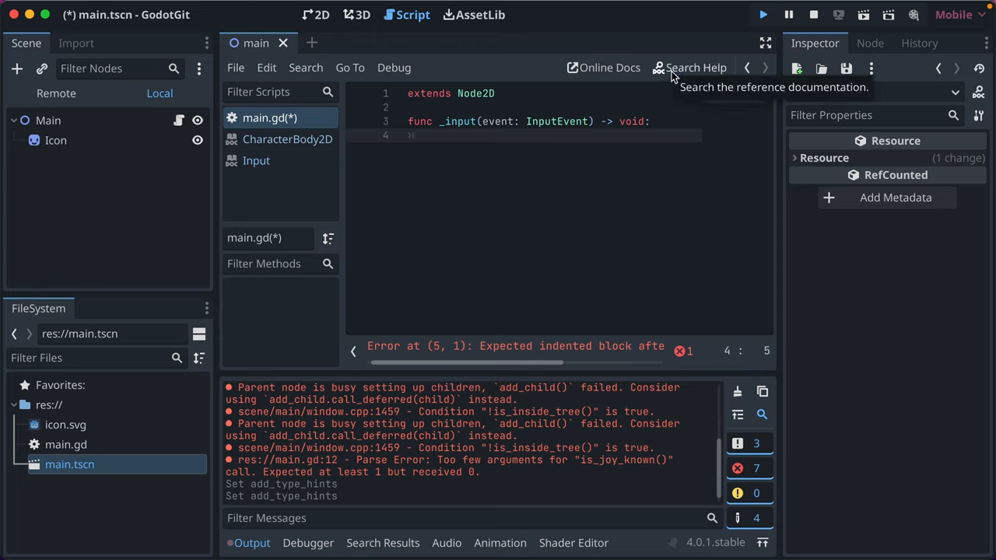
Look up InputEvent in Search Help, open its class reference, then return to main.gd.
{"action": "left_click", "coordinate": [688, 68]}
{"action": "type", "text": "InputEvent"}
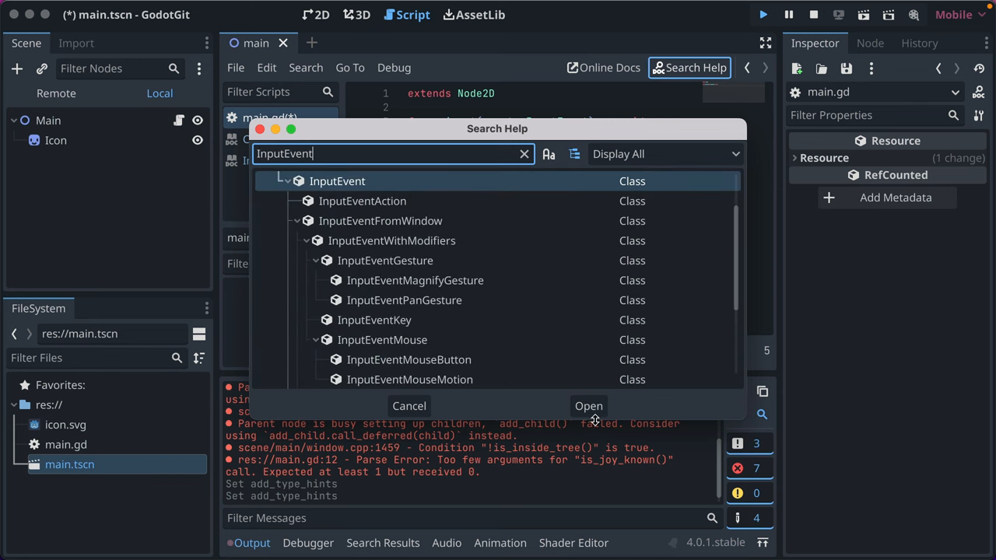
{"action": "left_click", "coordinate": [588, 404]}
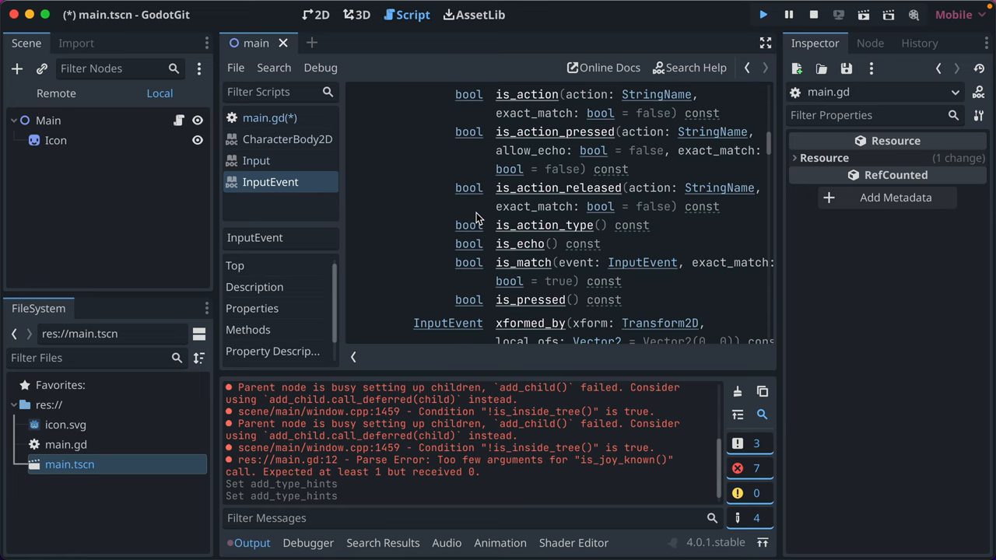
{"action": "left_click", "coordinate": [269, 118]}
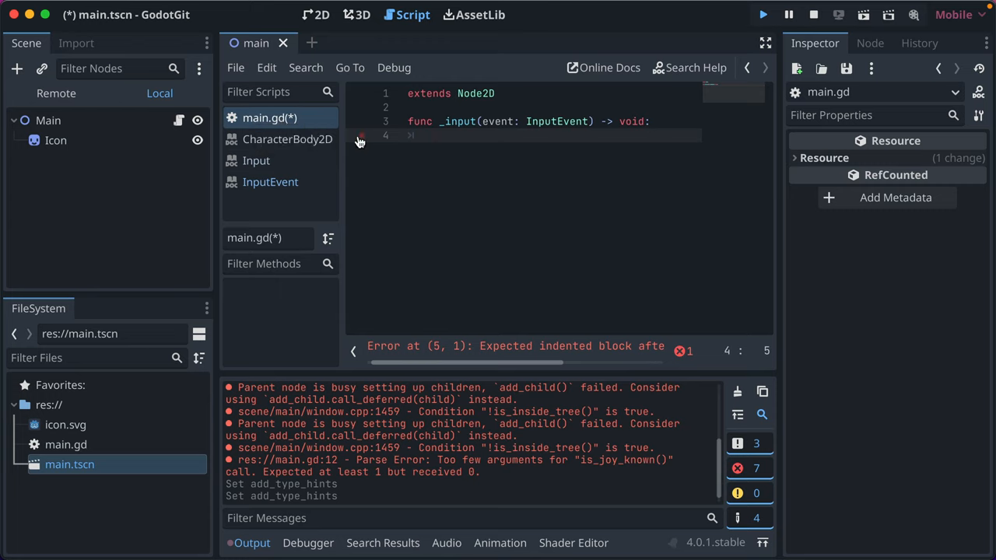
Give _input a pass body and declare func _damage(strength: int) -> void below it.
{"action": "type", "text": "pass"}
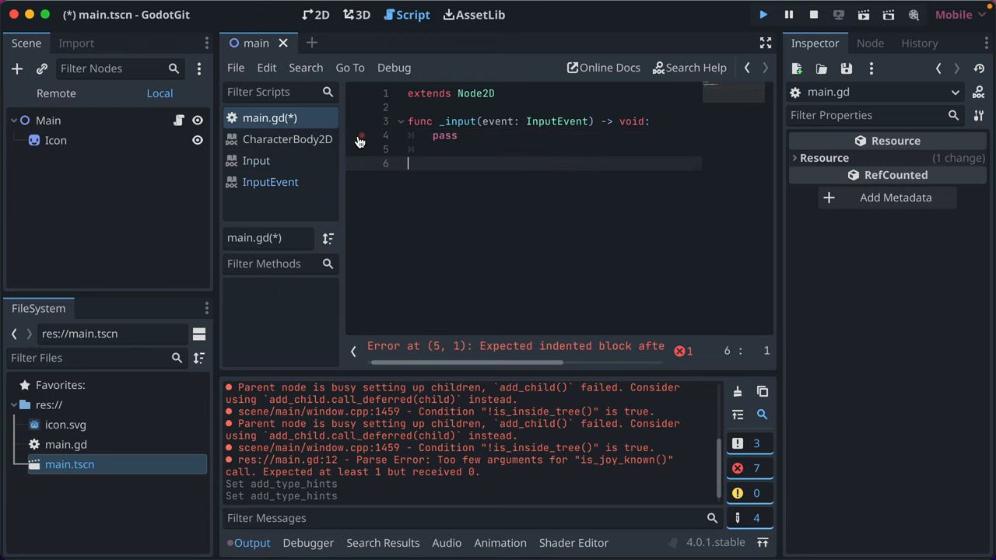
{"action": "type", "text": "func _mycall"}
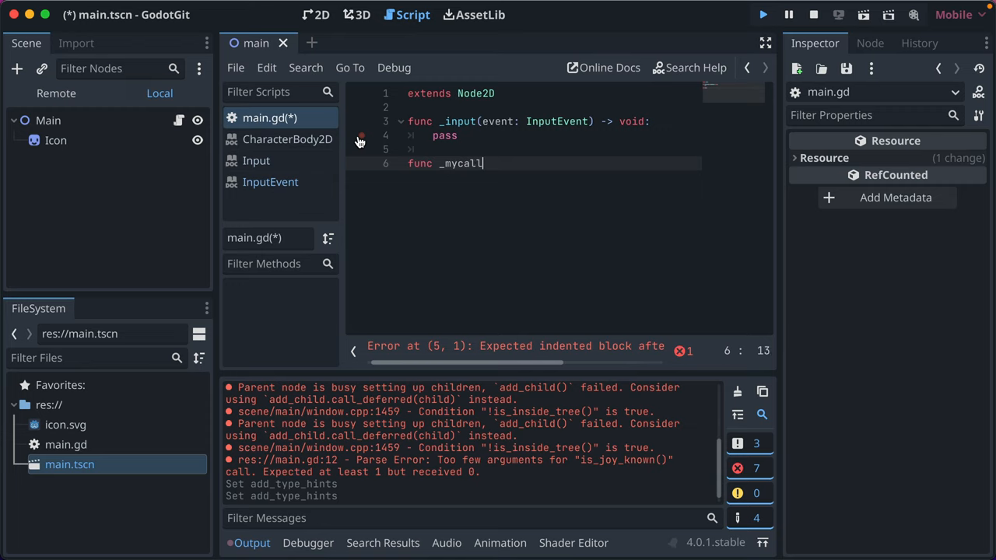
{"action": "type", "text": "()"}
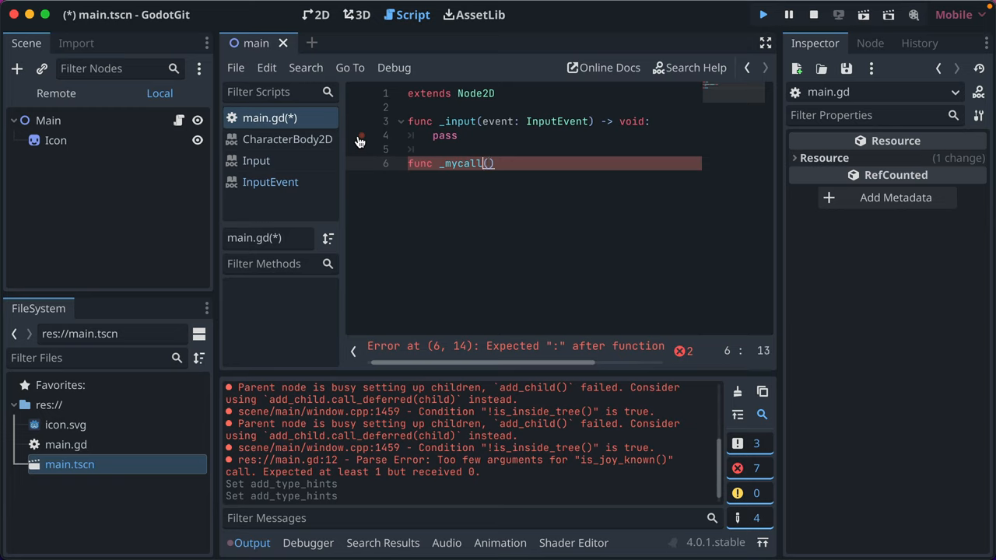
{"action": "type", "text": "_damage"}
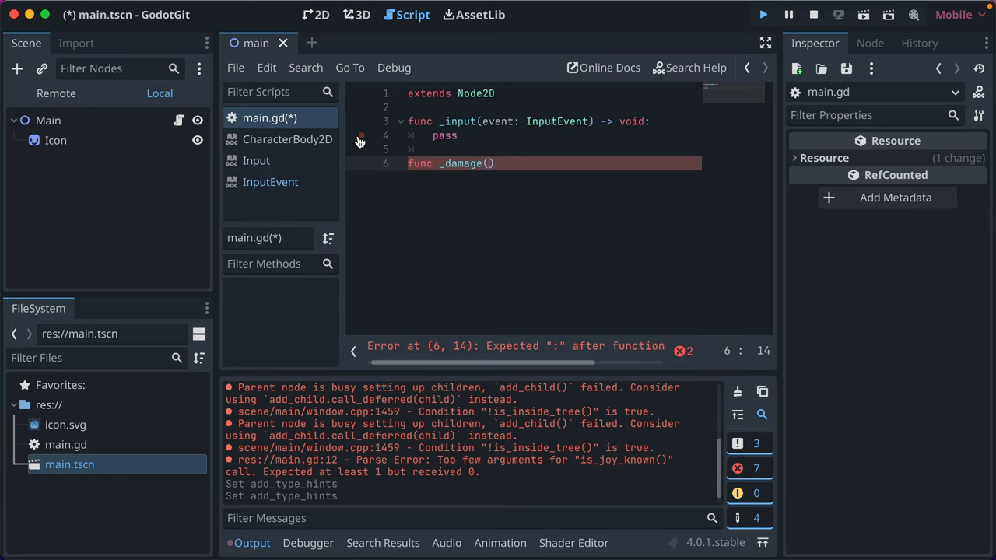
{"action": "type", "text": "strength: int"}
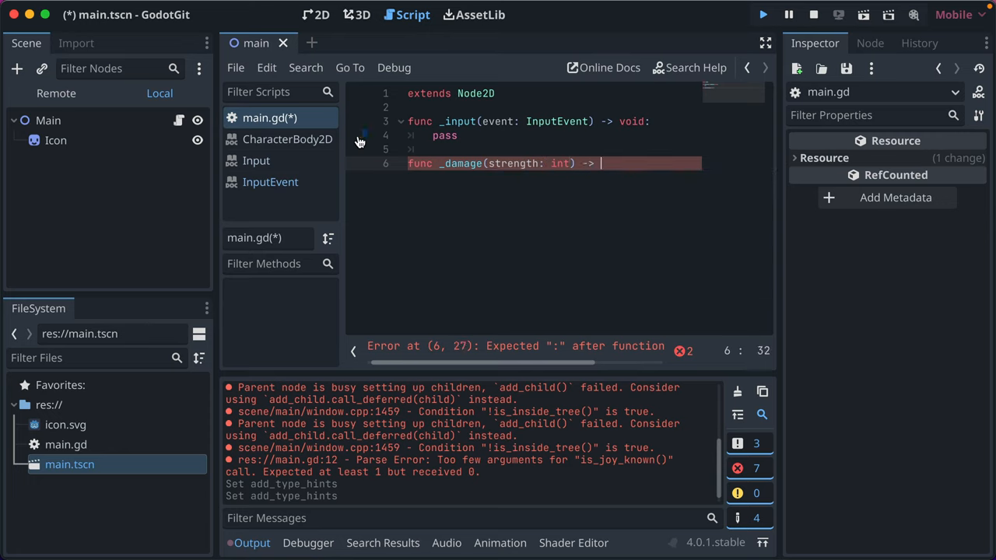
{"action": "type", "text": "void:"}
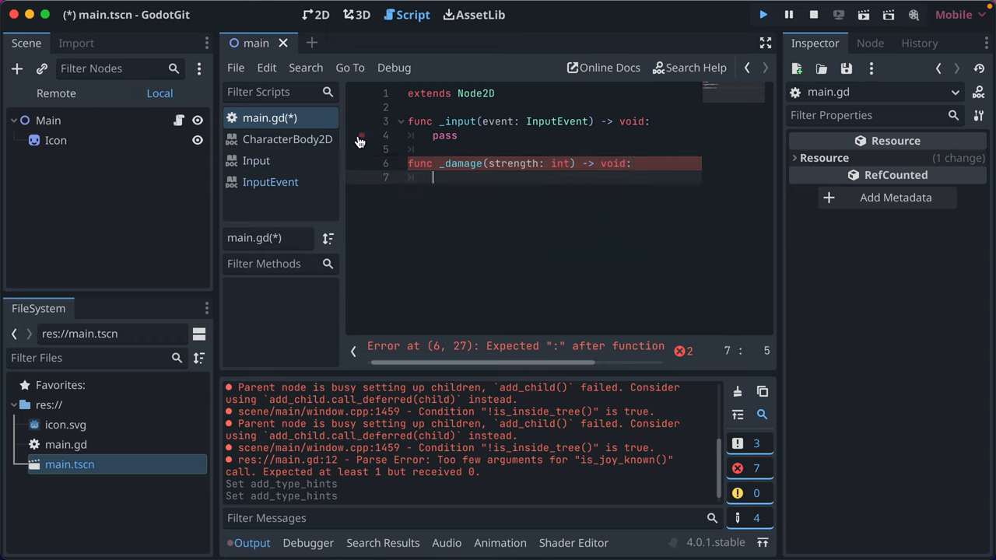
Make _damage print_debug(strength) and call _damage("foo") from _input.
{"action": "type", "text": "print_debug(("}
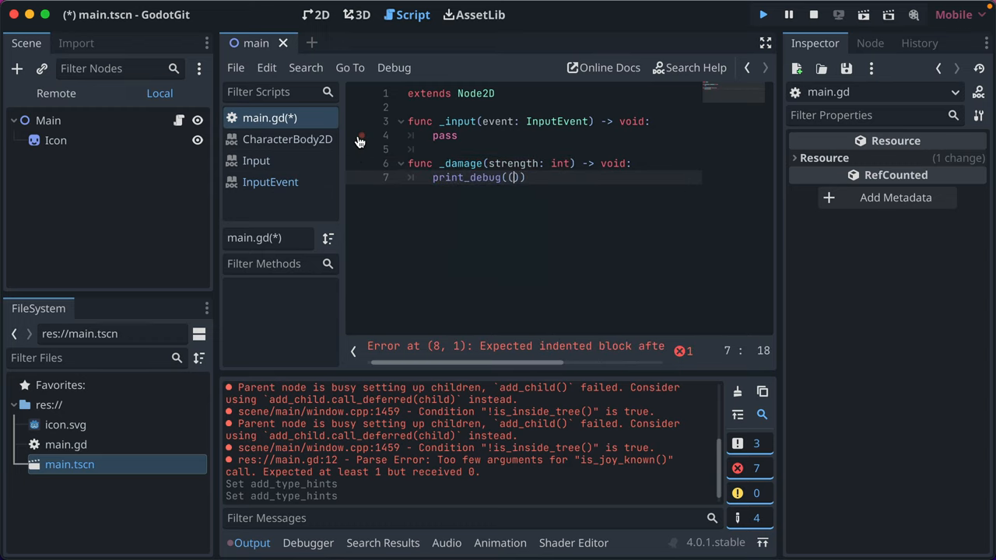
{"action": "type", "text": "strength"}
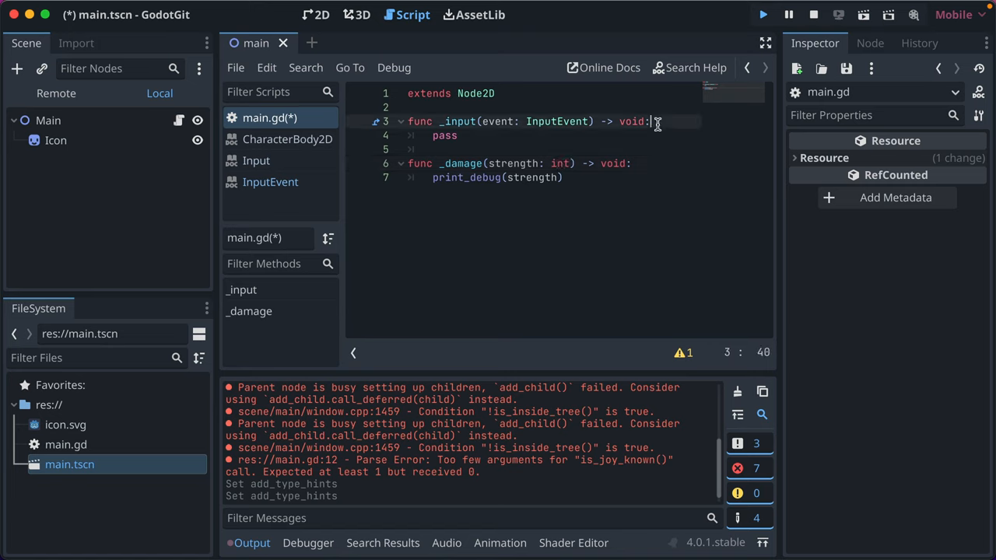
{"action": "type", "text": "_damage("}
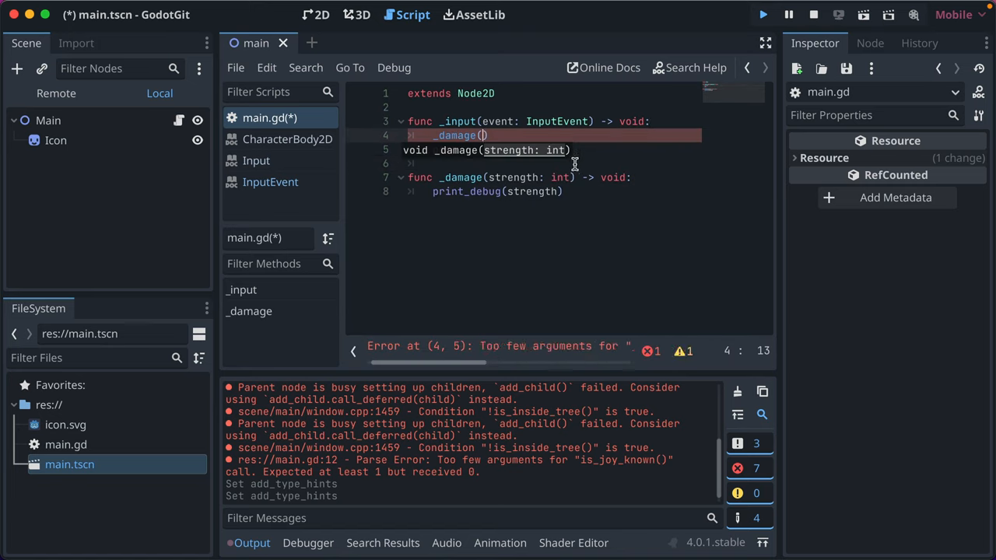
{"action": "mouse_move", "coordinate": [543, 151]}
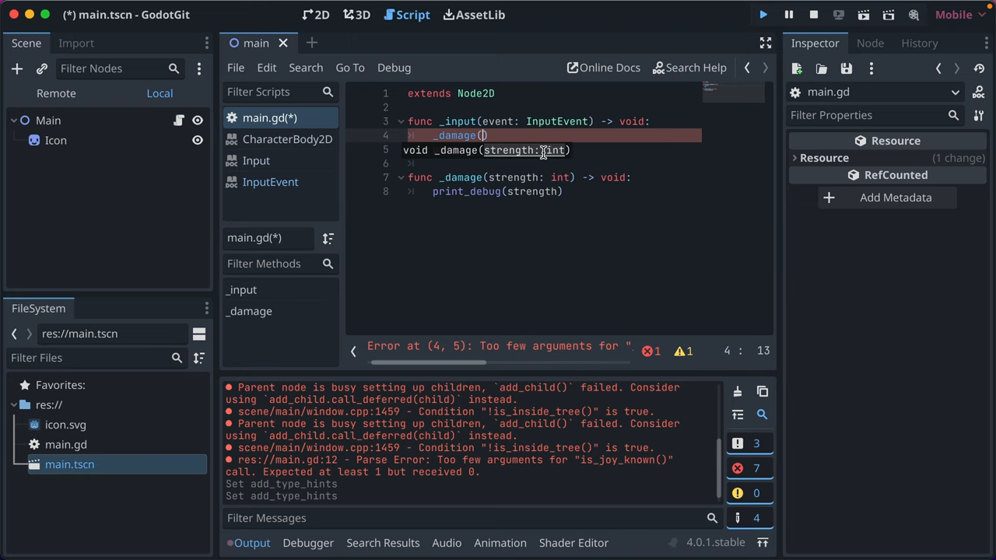
{"action": "type", "text": "\"foo\""}
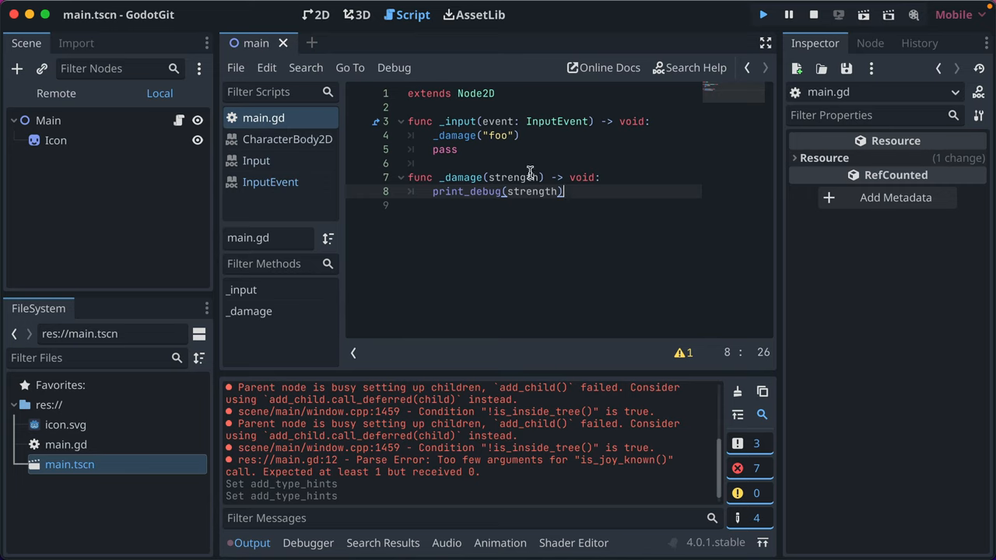
Untype strength and add a print_debug(1 + strength) line above print_debug(strength).
{"action": "left_click", "coordinate": [510, 136]}
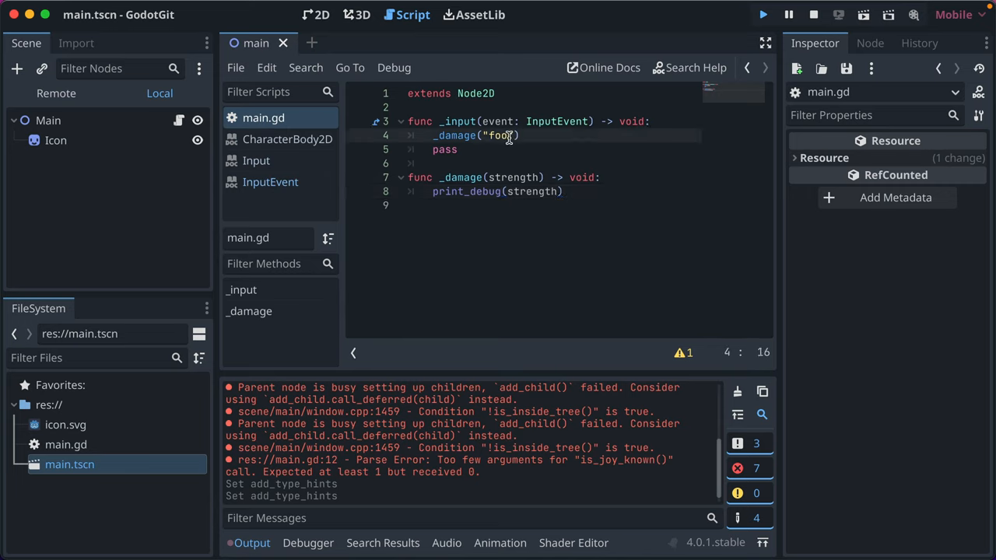
{"action": "key", "text": "enter"}
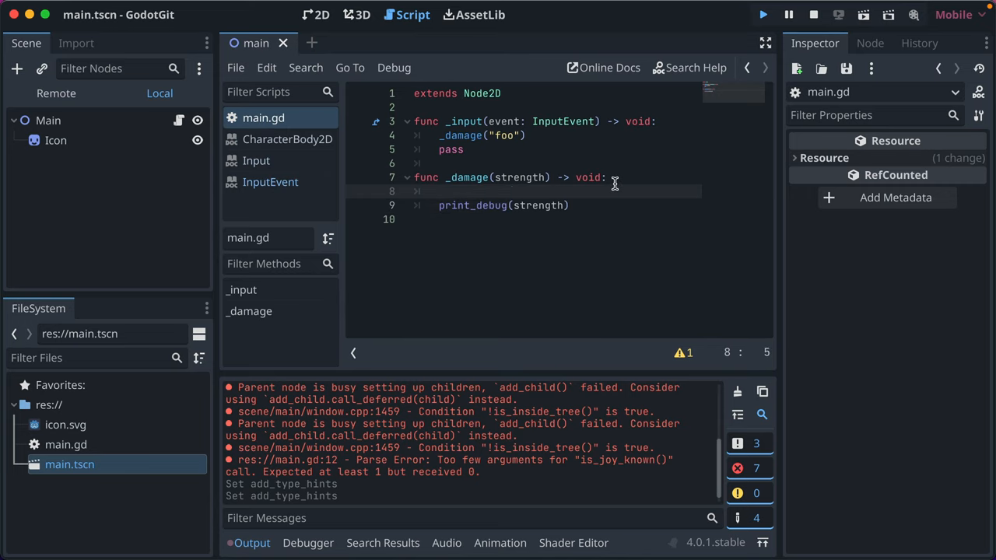
{"action": "type", "text": "1 + strength"}
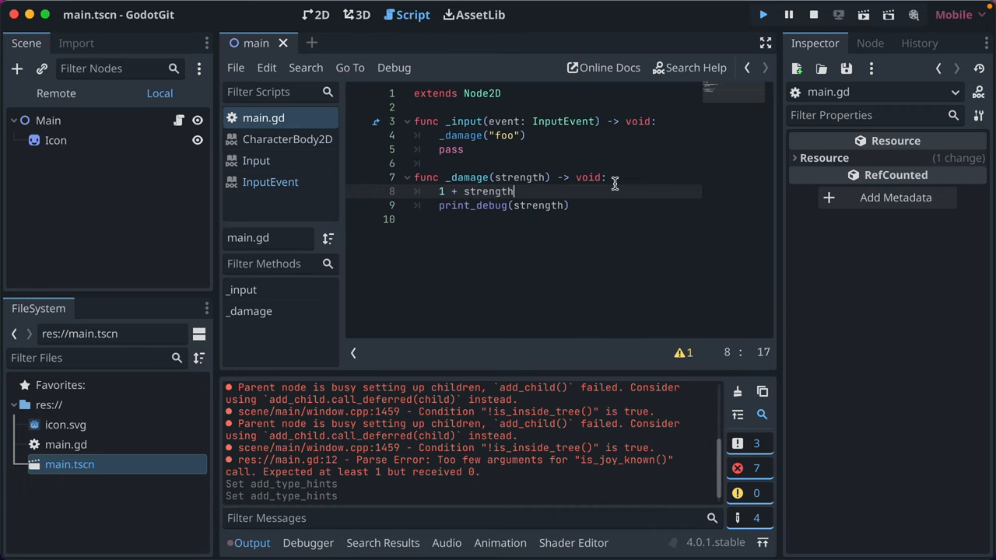
{"action": "type", "text": "print_debug("}
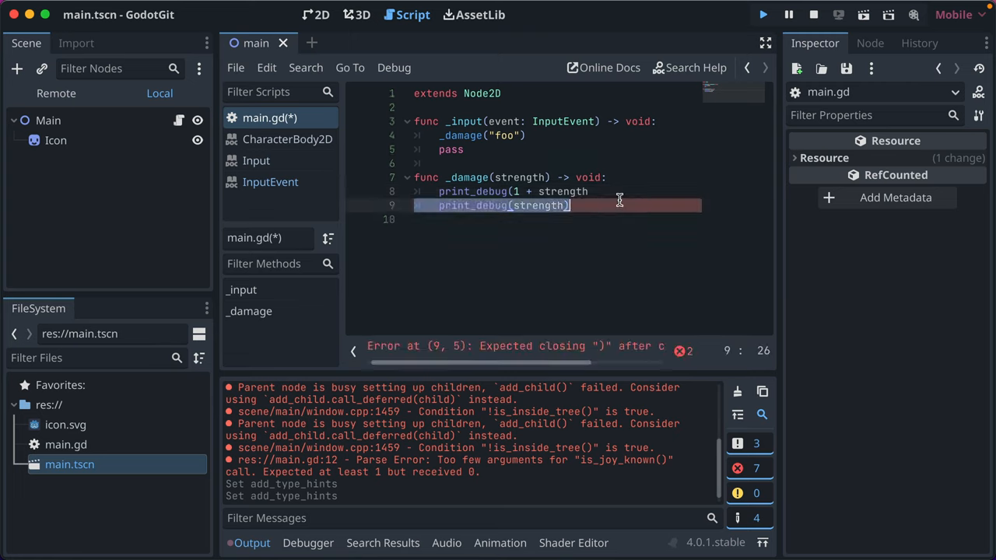
{"action": "left_click", "coordinate": [594, 192]}
{"action": "type", "text": ")"}
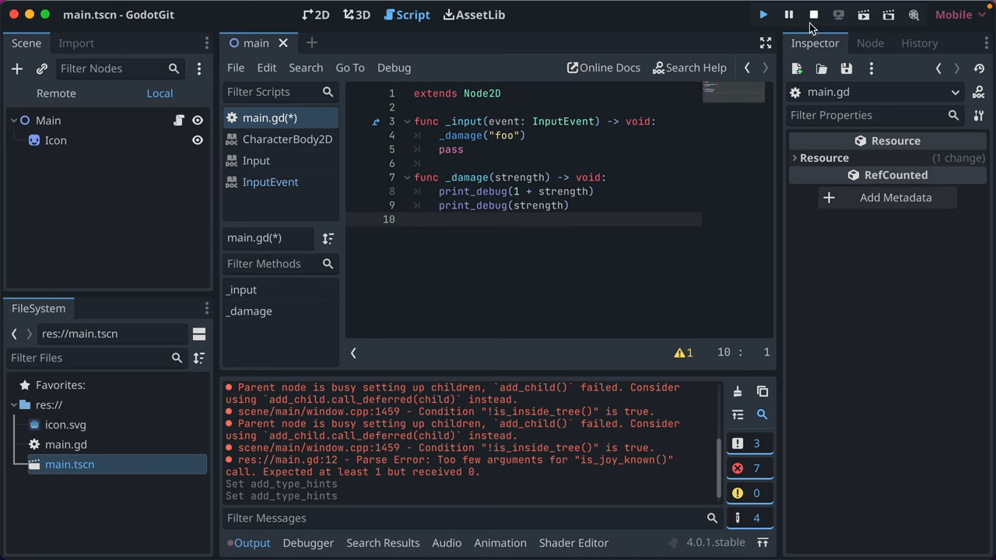
Run to see the int + String error, retype strength: int, pass 1 instead of "foo", and run again.
{"action": "left_click", "coordinate": [762, 14]}
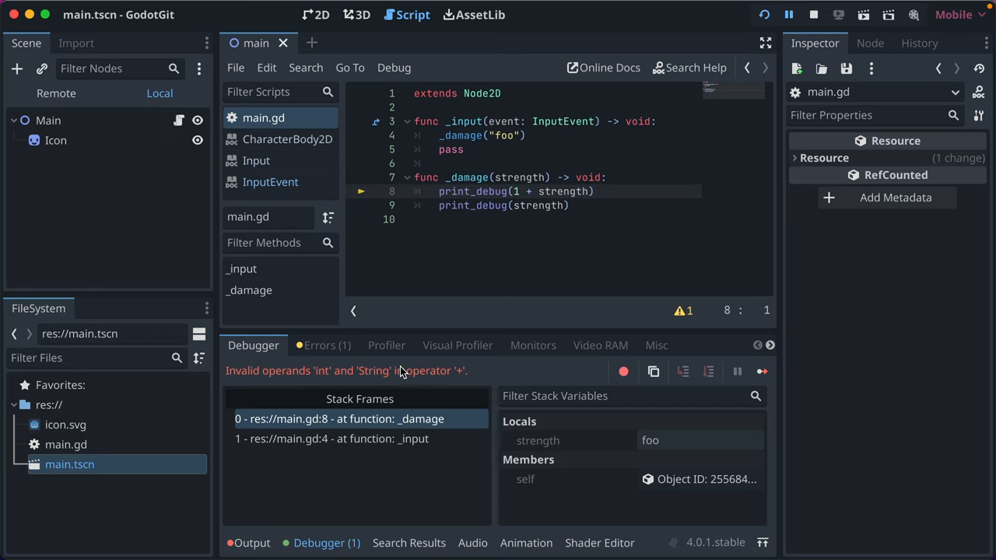
{"action": "mouse_move", "coordinate": [381, 376]}
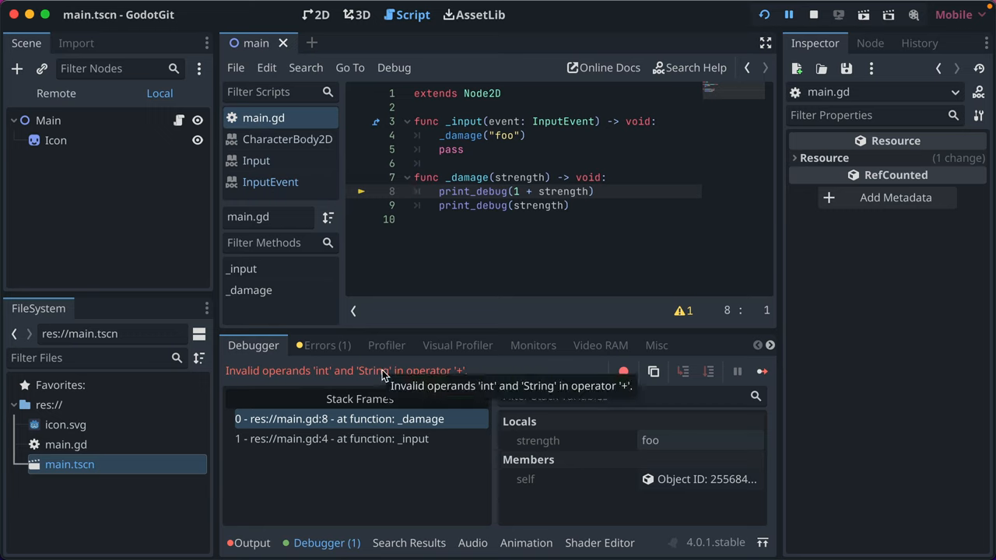
{"action": "left_click", "coordinate": [505, 177]}
{"action": "type", "text": ": int"}
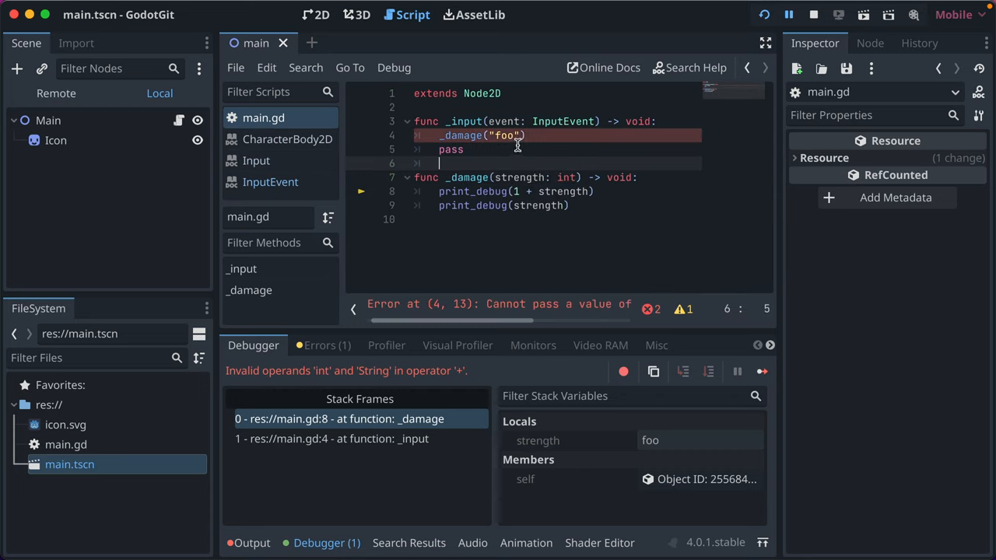
{"action": "left_click", "coordinate": [514, 136]}
{"action": "type", "text": "1"}
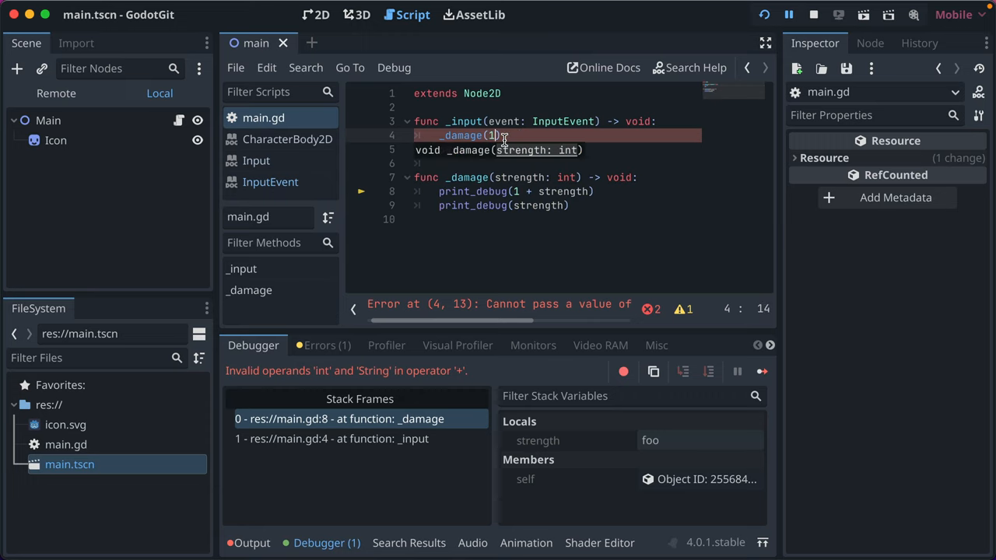
{"action": "left_click", "coordinate": [764, 14]}
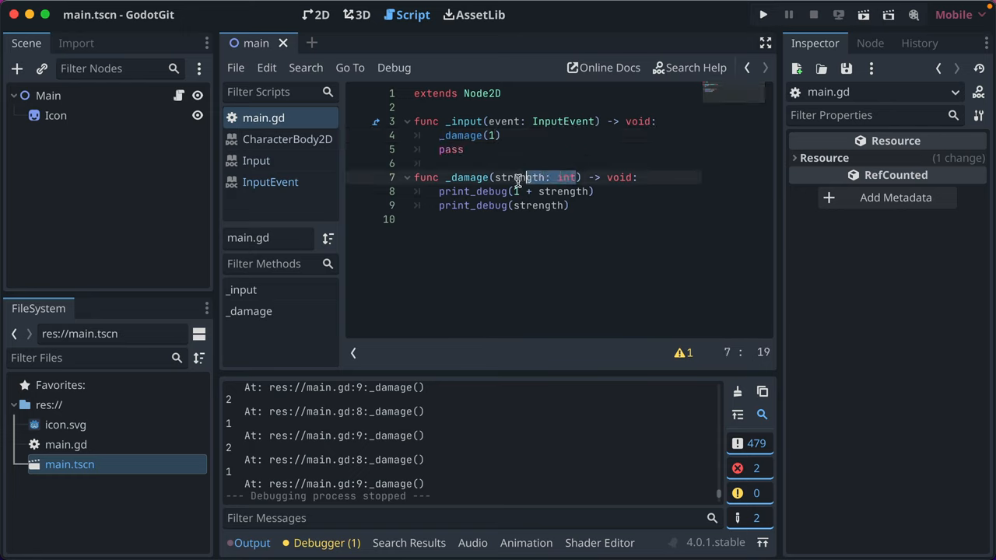
Change _damage to return int, add an argument-less _damage() call in _input, and declare var health = 5.
{"action": "left_click", "coordinate": [498, 177]}
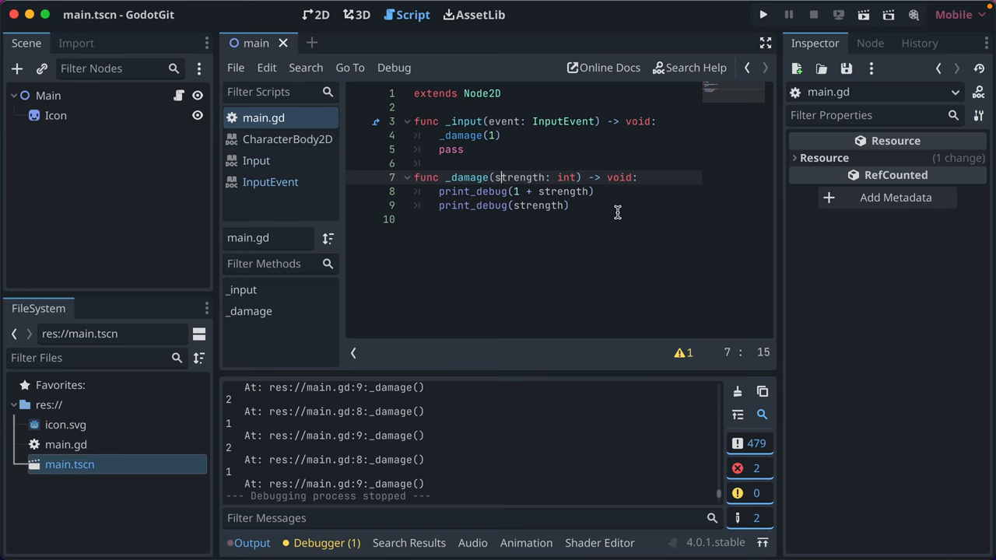
{"action": "mouse_move", "coordinate": [607, 212]}
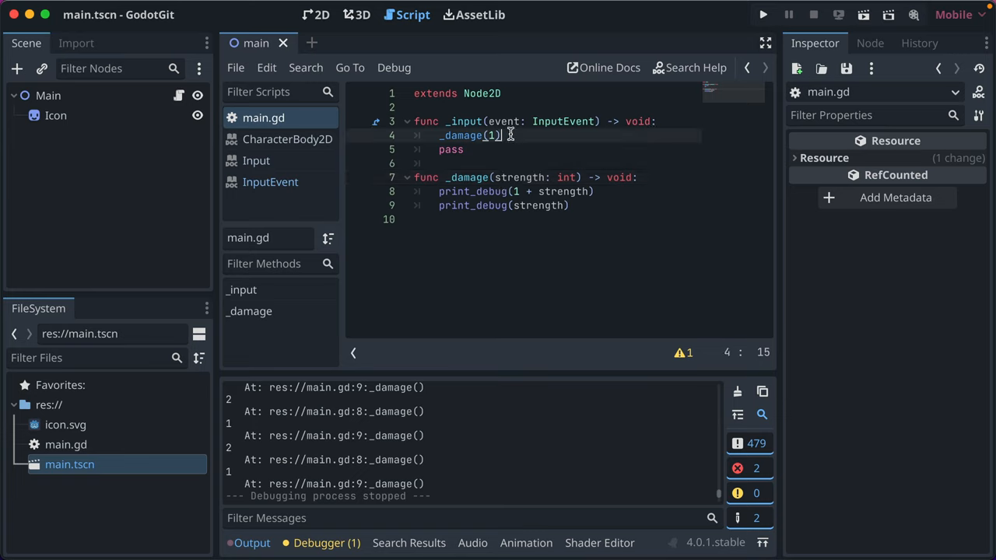
{"action": "type", "text": "_damage("}
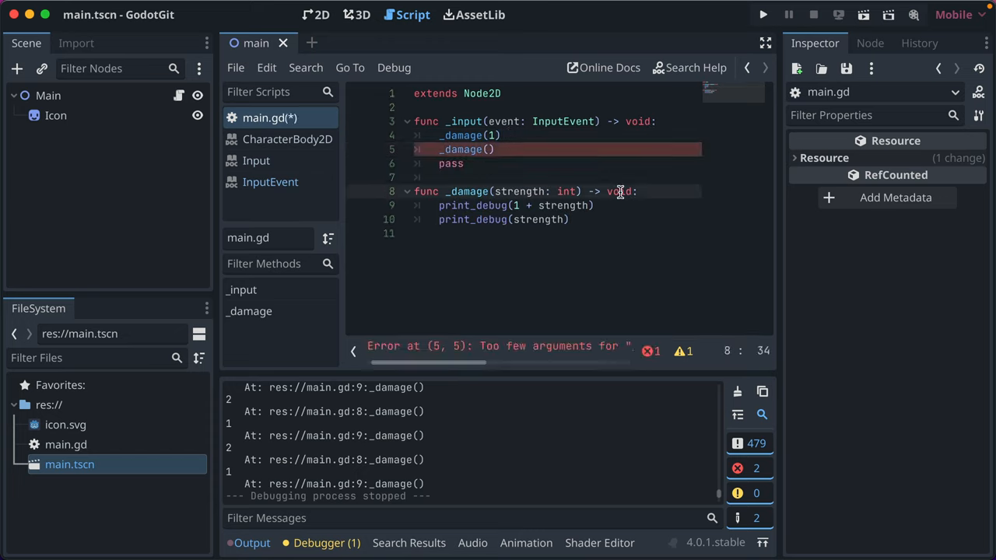
{"action": "type", "text": "int"}
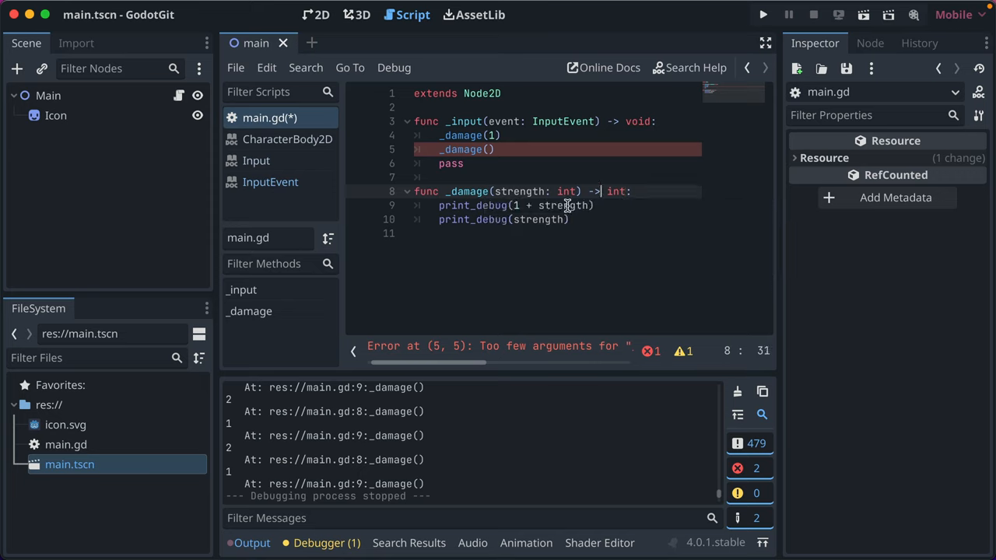
{"action": "type", "text": "var health = 5"}
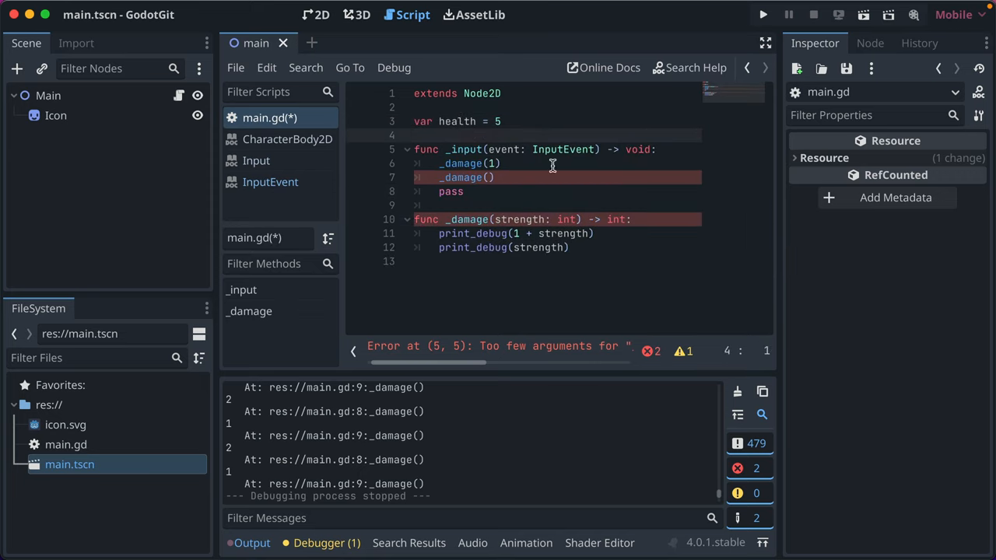
Make _damage subtract strength from health and return it, trying a new_health variable and doc comment, then save.
{"action": "type", "text": "var"}
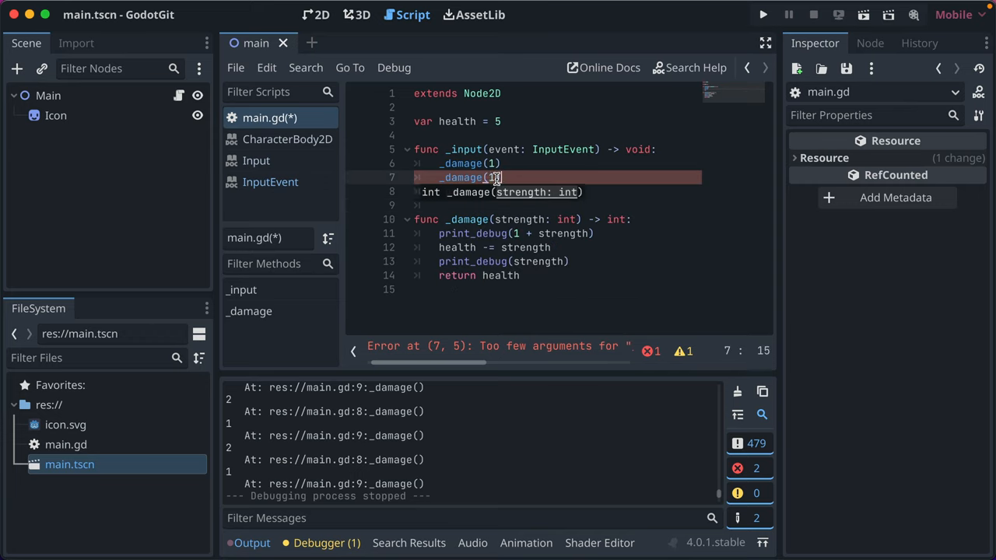
{"action": "type", "text": "1"}
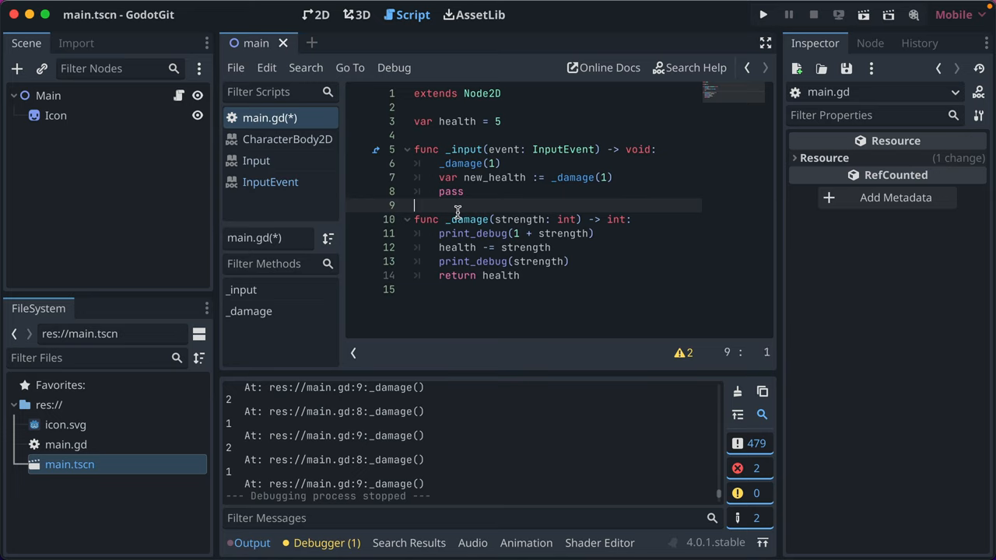
{"action": "type", "text": "## returns the"}
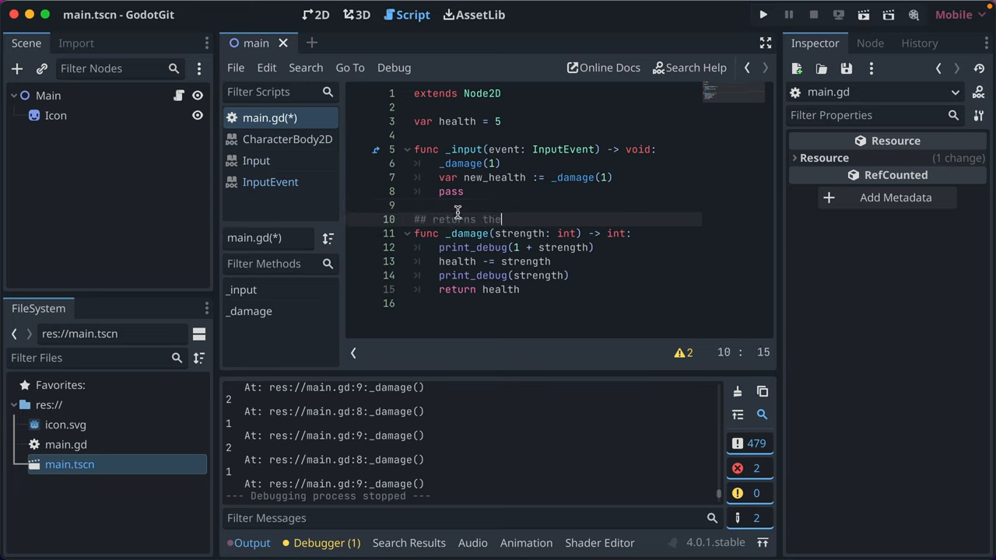
{"action": "type", "text": "new health"}
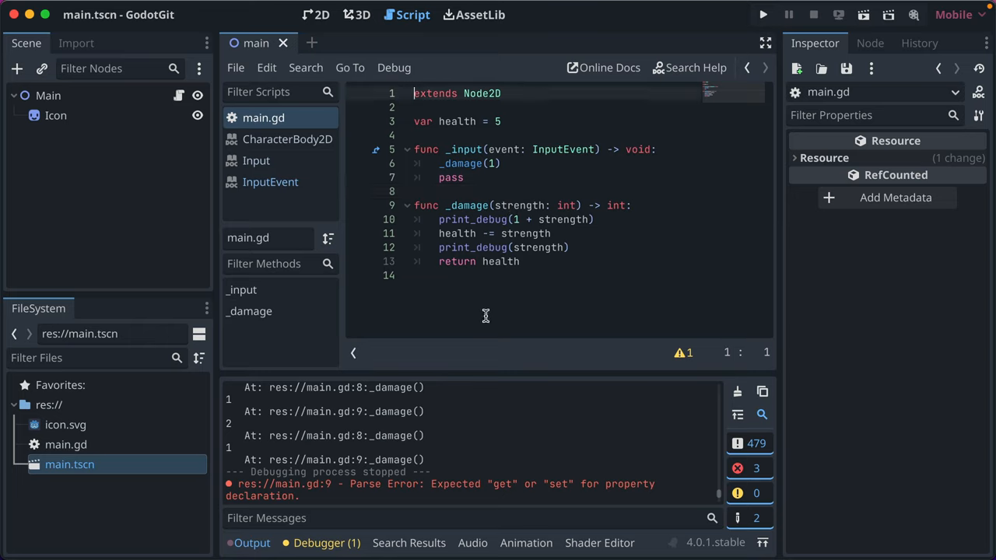
Add untyped func the_thing(foo) calling _damage(234) when foo.has_method("damage").
{"action": "type", "text": "func _"}
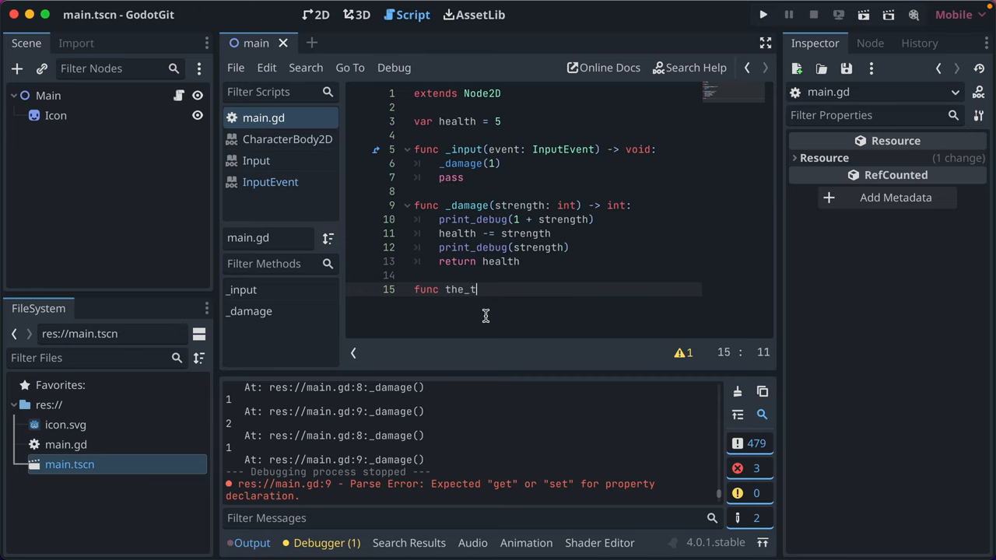
{"action": "type", "text": "hing(foo):"}
{"action": "type", "text": "if foo.has_method(\"damage\"):"}
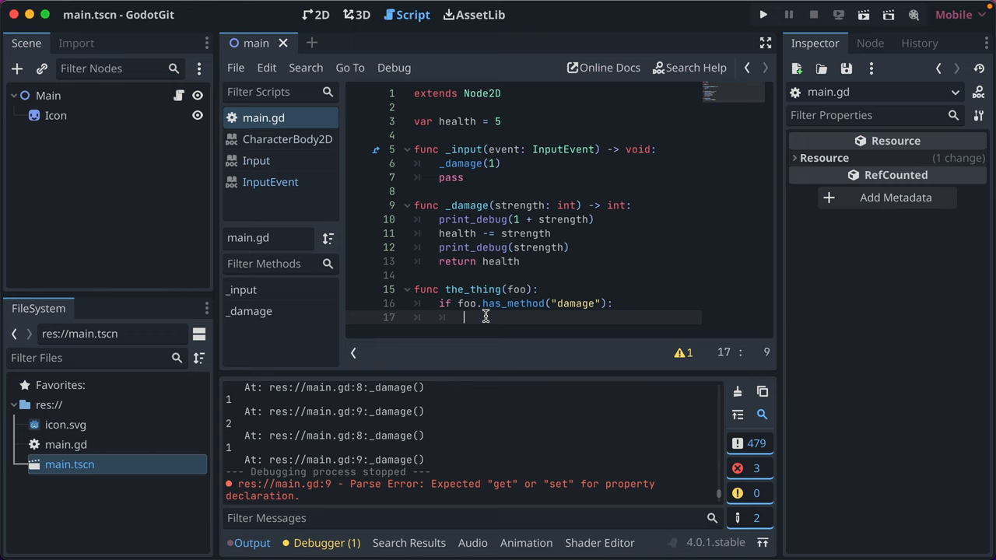
{"action": "type", "text": "_damage("}
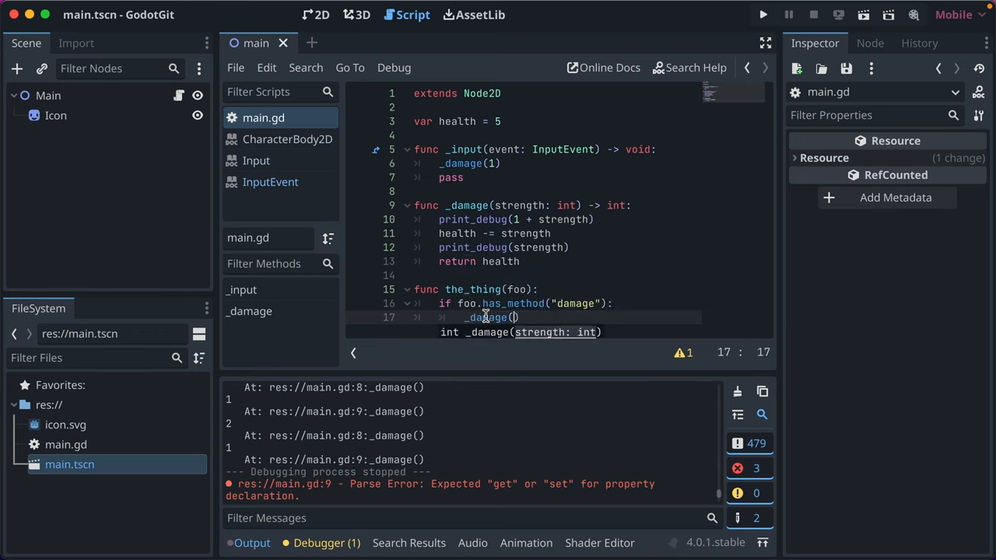
{"action": "type", "text": "234"}
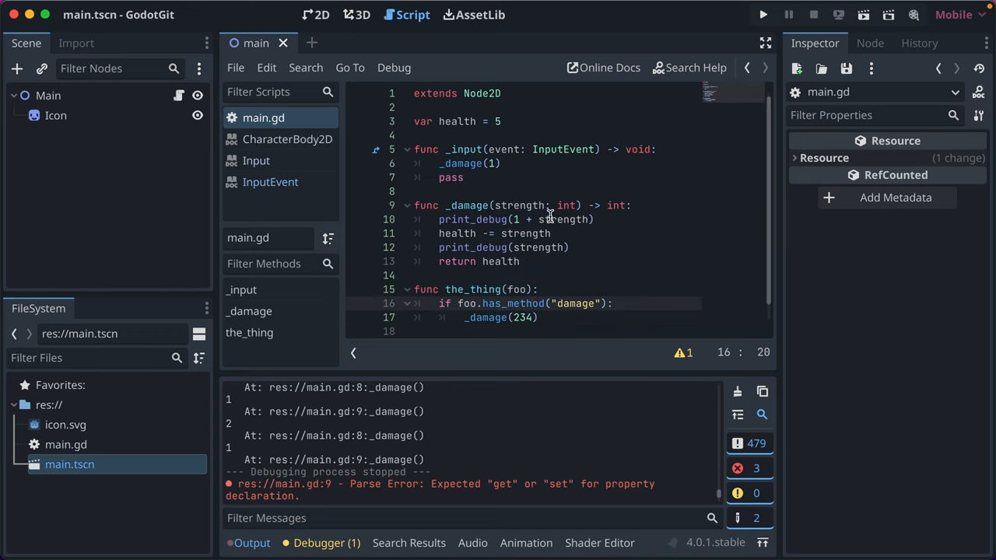